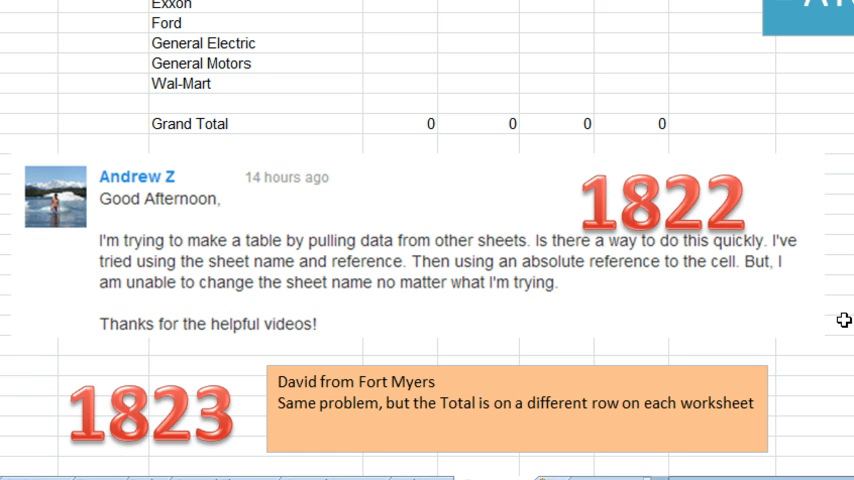
mouse_move(227, 235)
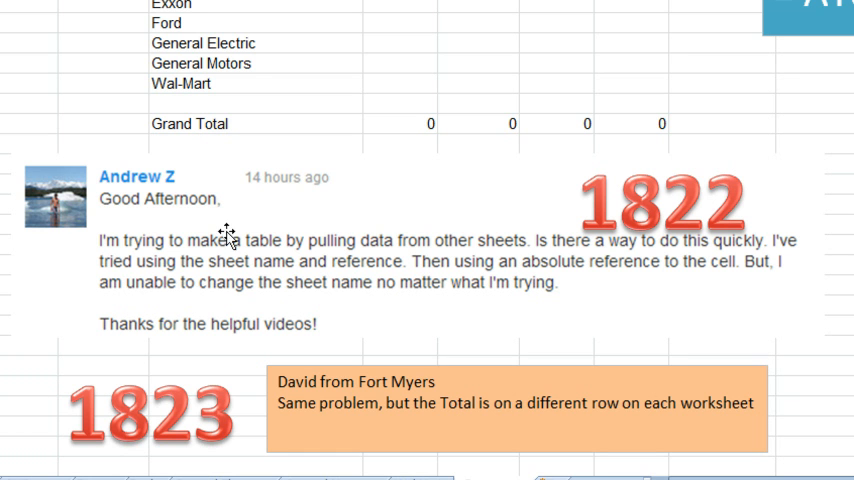
mouse_move(500, 248)
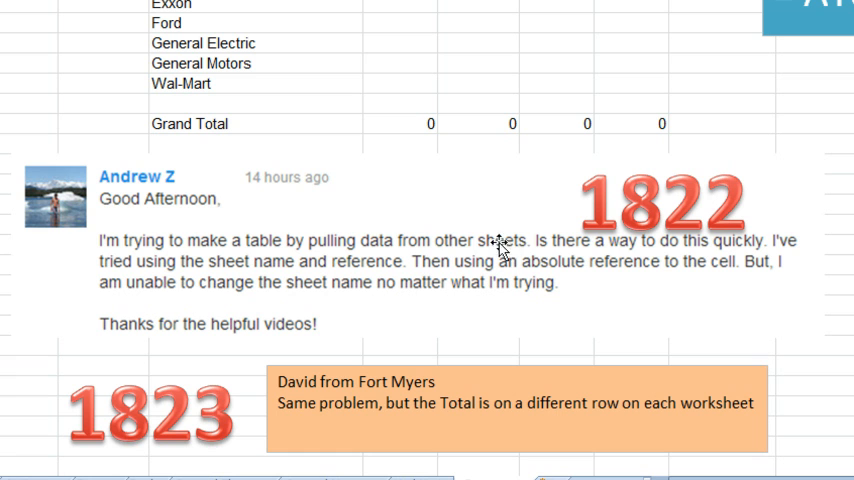
mouse_move(648, 262)
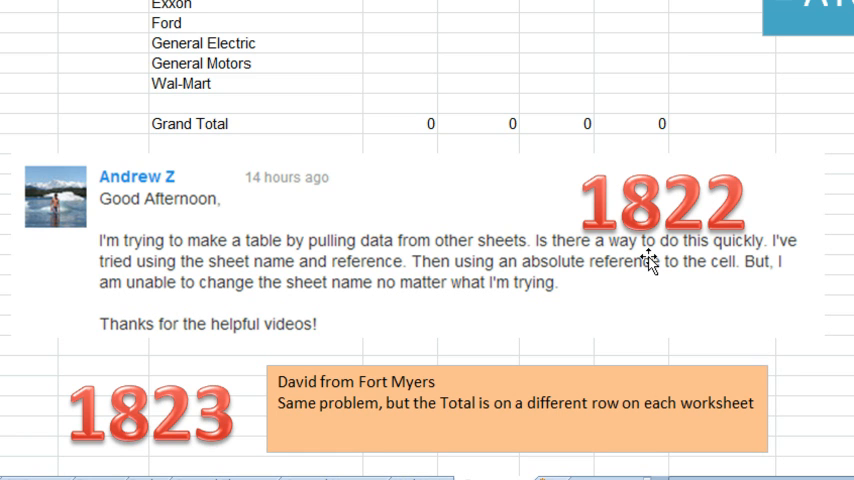
mouse_move(367, 272)
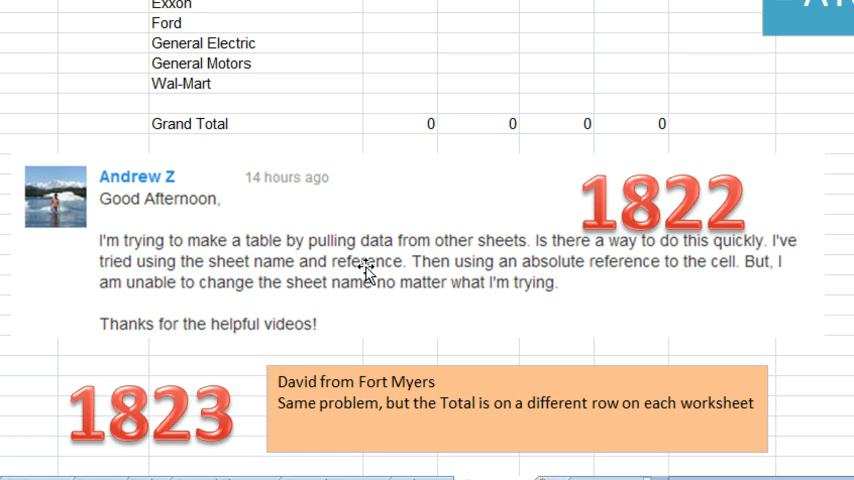
mouse_move(594, 277)
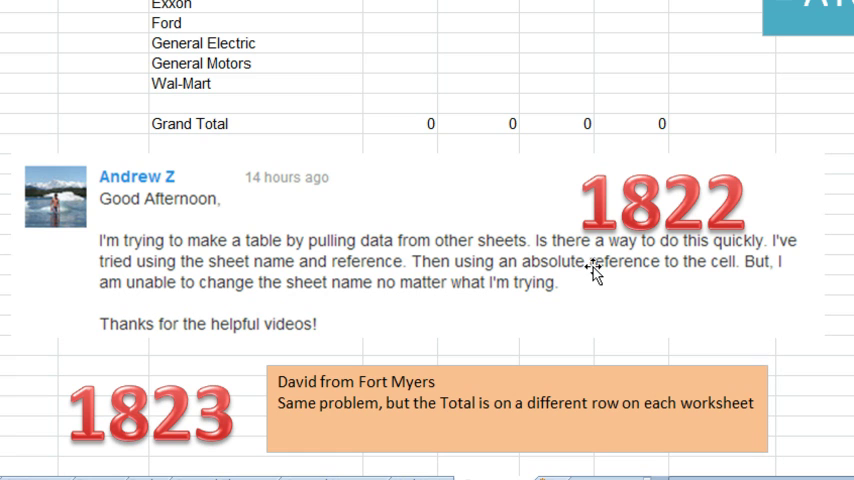
mouse_move(408, 37)
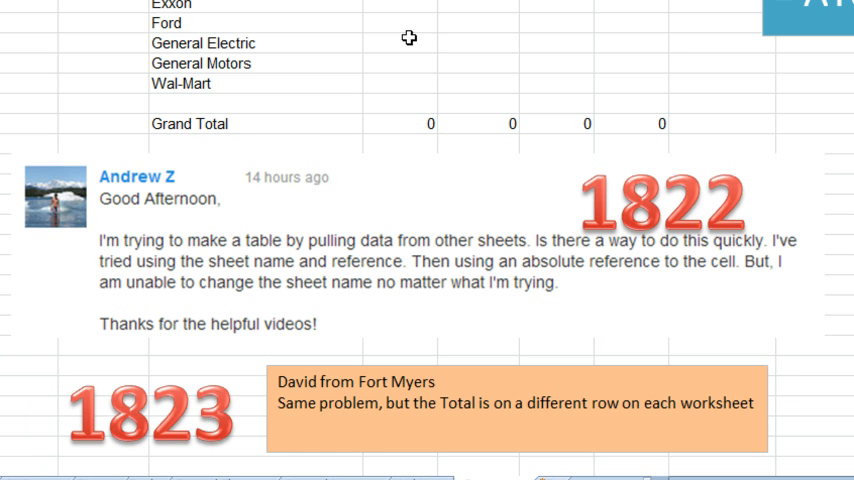
mouse_move(563, 198)
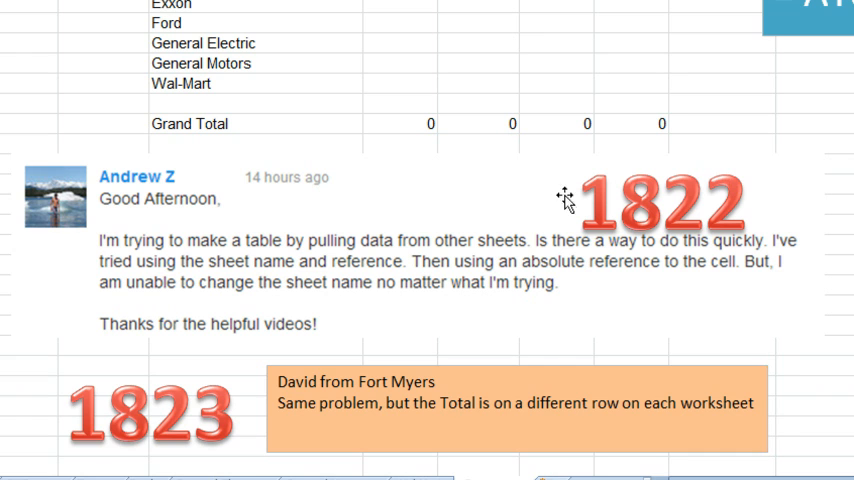
mouse_move(797, 270)
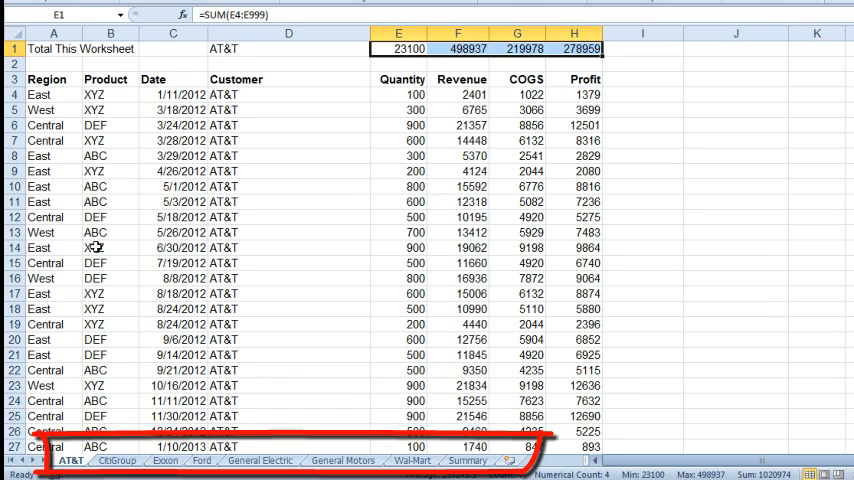
mouse_move(341, 55)
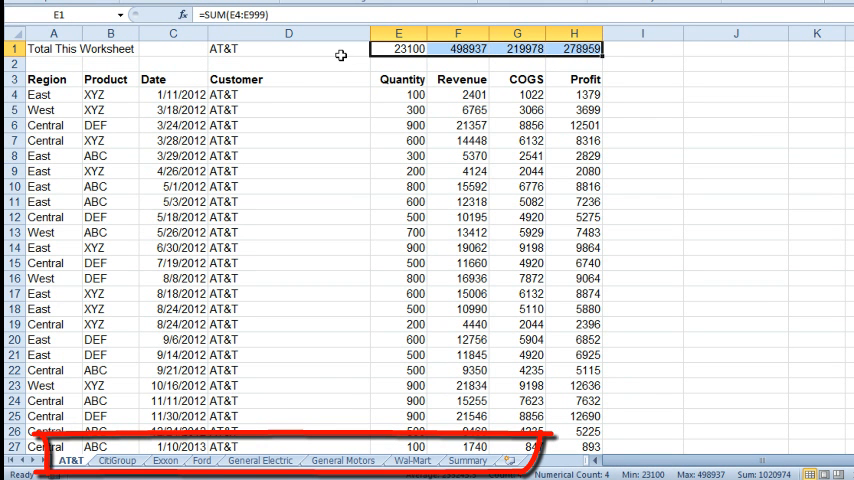
Switch to the AT&T worksheet to see its row-1 SUM totals for Quantity, Revenue, COGS and Profit.
click(116, 460)
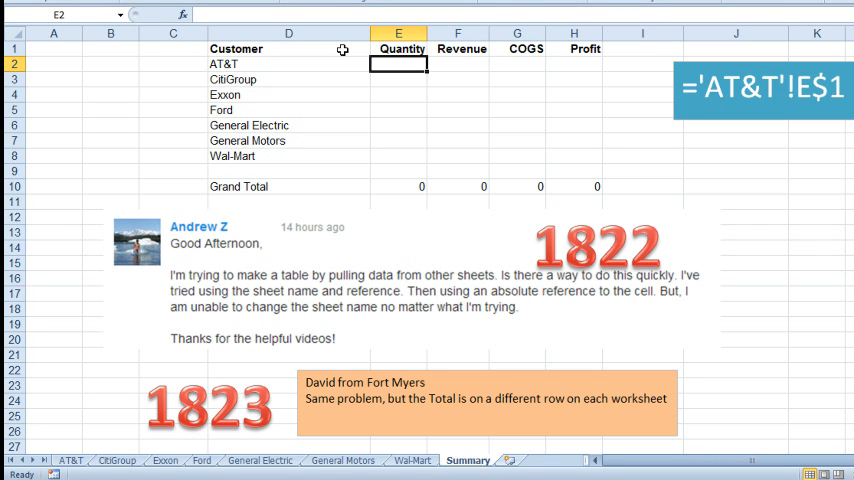
mouse_move(580, 110)
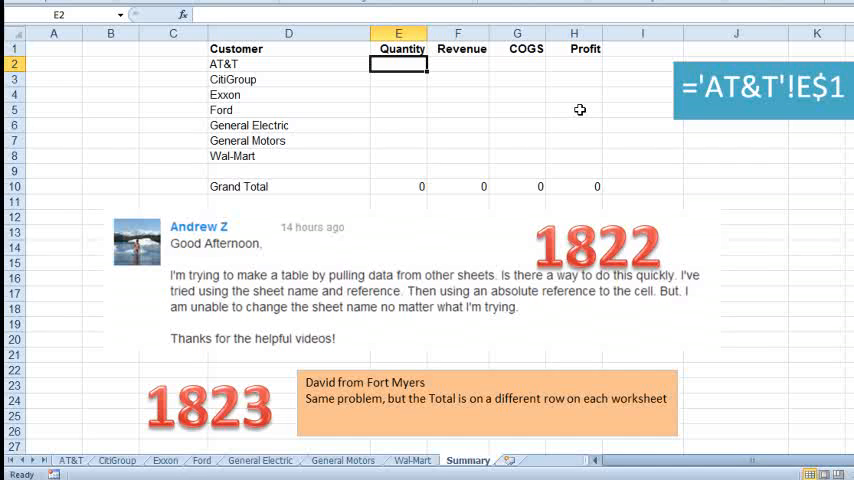
Start the formula ='AT&T'!E$1 in the Summary's AT&T Quantity cell E2.
text(='AT&T'!E$1)
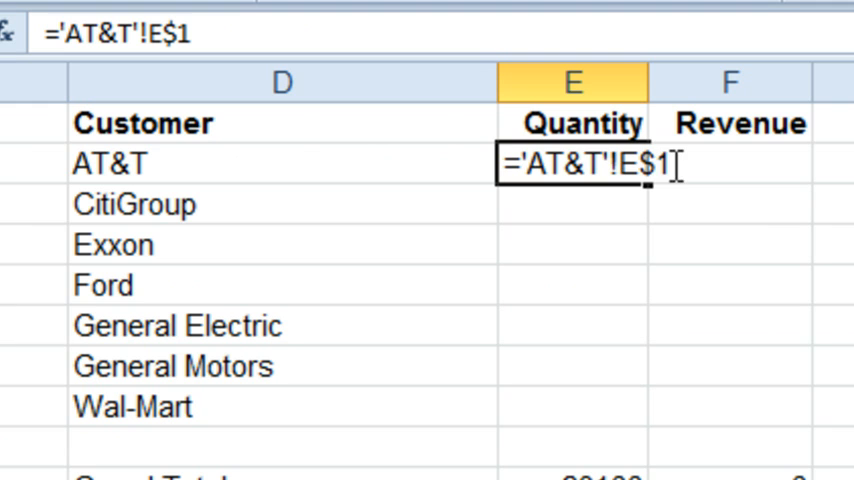
mouse_move(788, 164)
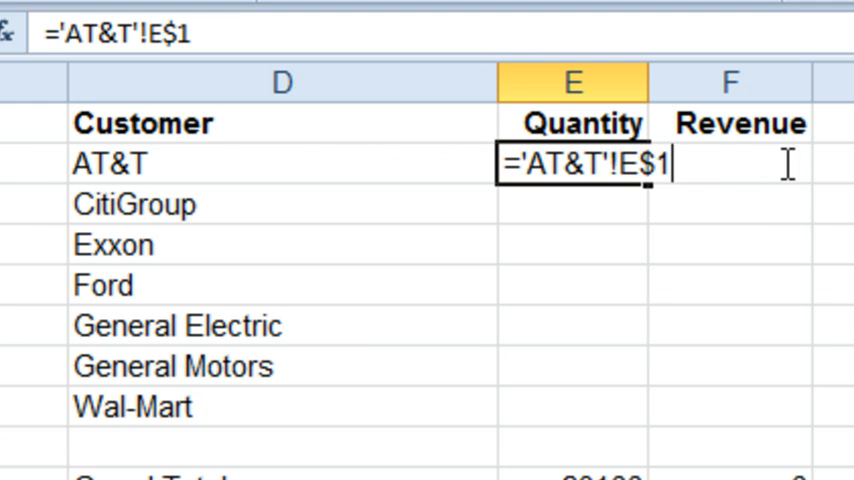
mouse_move(452, 173)
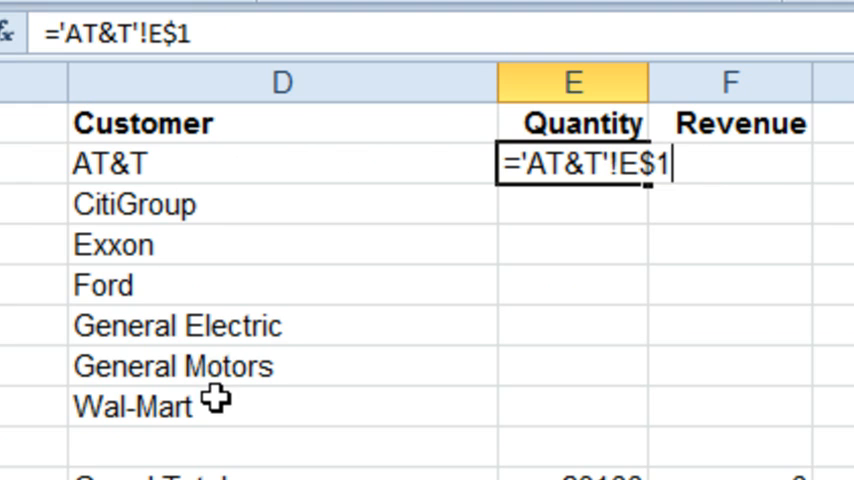
mouse_move(157, 176)
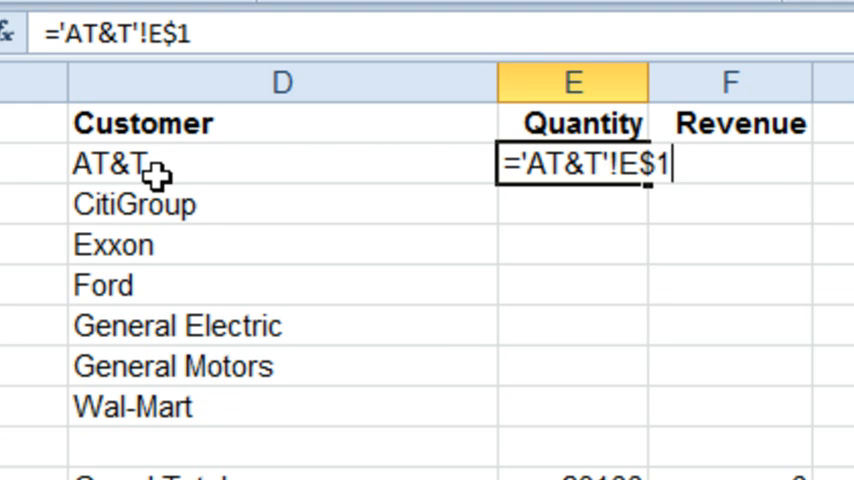
mouse_move(175, 282)
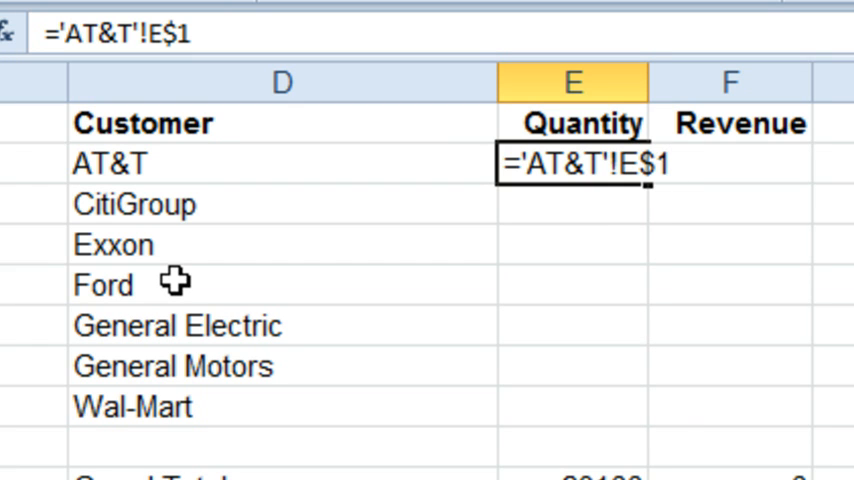
key(Return)
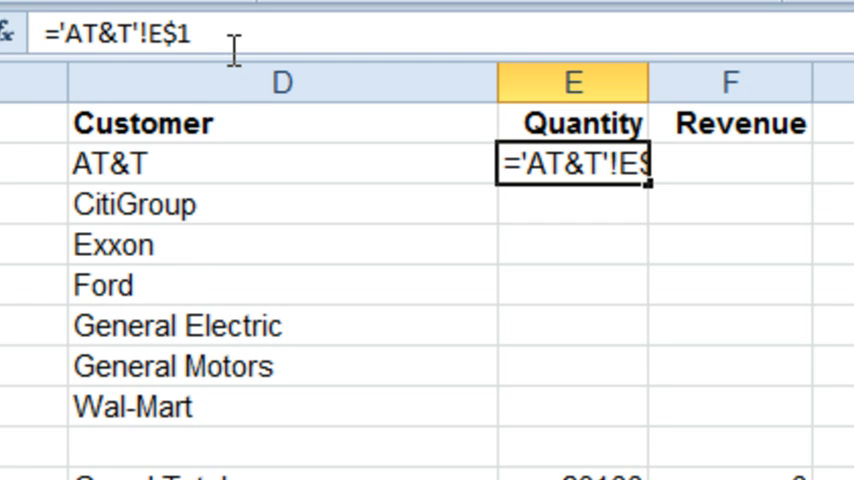
Wrap the reference in INDIRECT with the quoted apostrophe text "'" ready to join the sheet name.
text(INDIRECT()
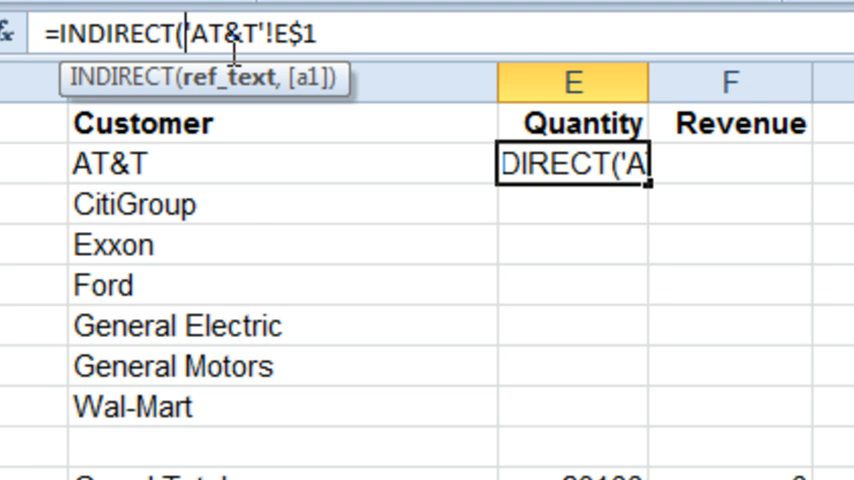
text(')
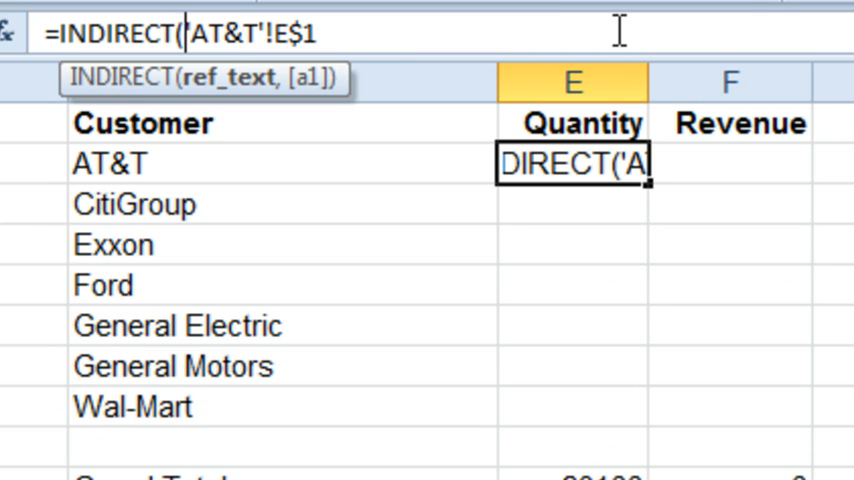
text(')
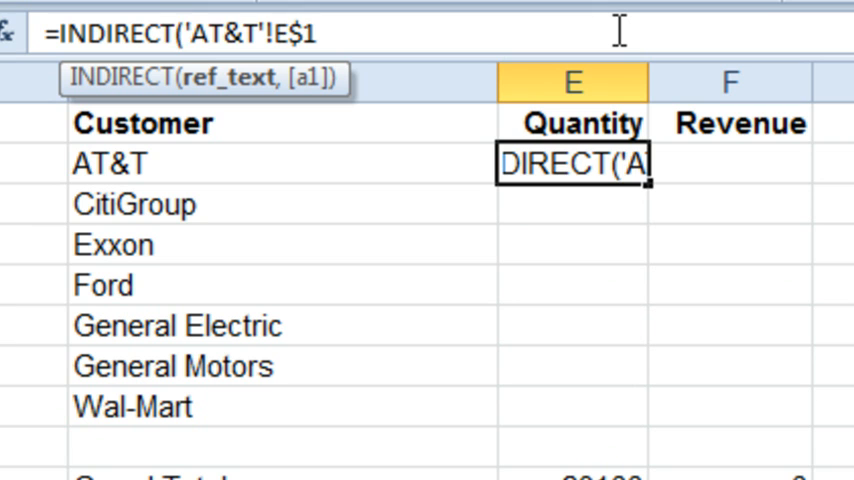
text(")
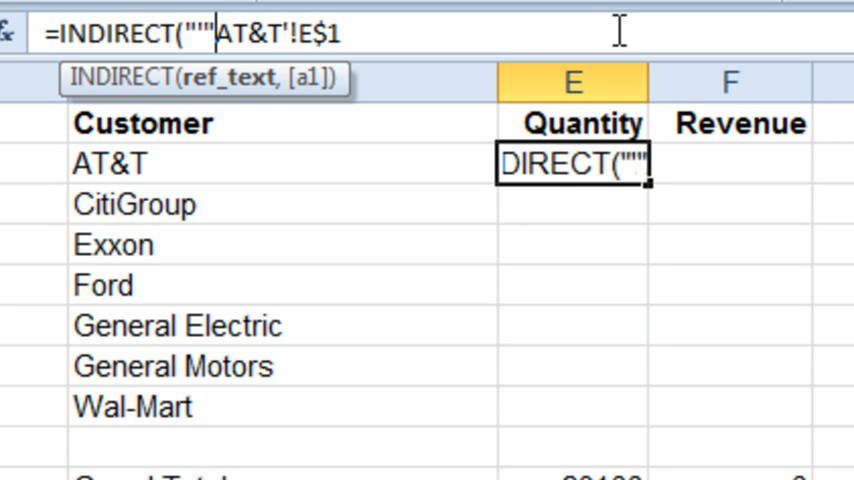
text(&)
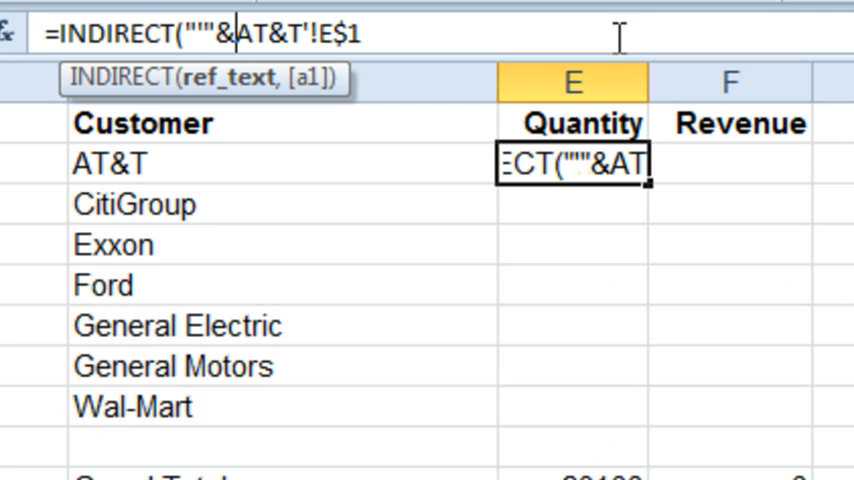
mouse_move(167, 164)
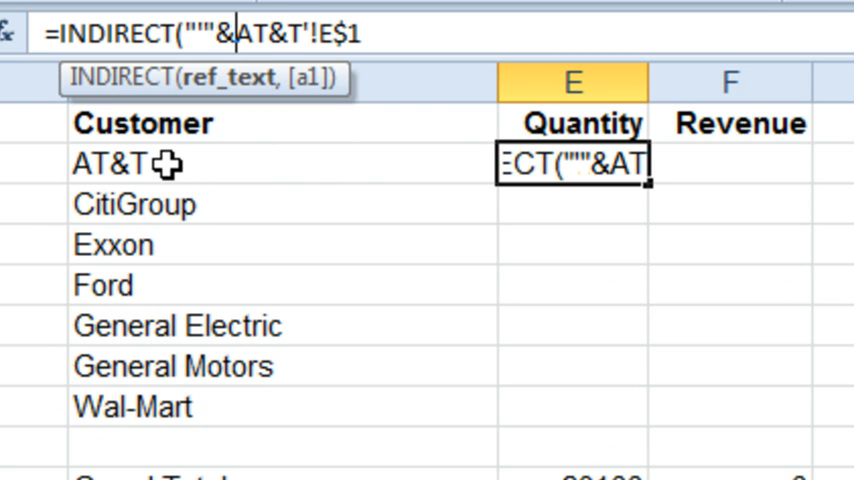
Concatenate the customer-name cell as $D2 so the formula reads =INDIRECT("'"&$D2&"'!E$1.
click(110, 163)
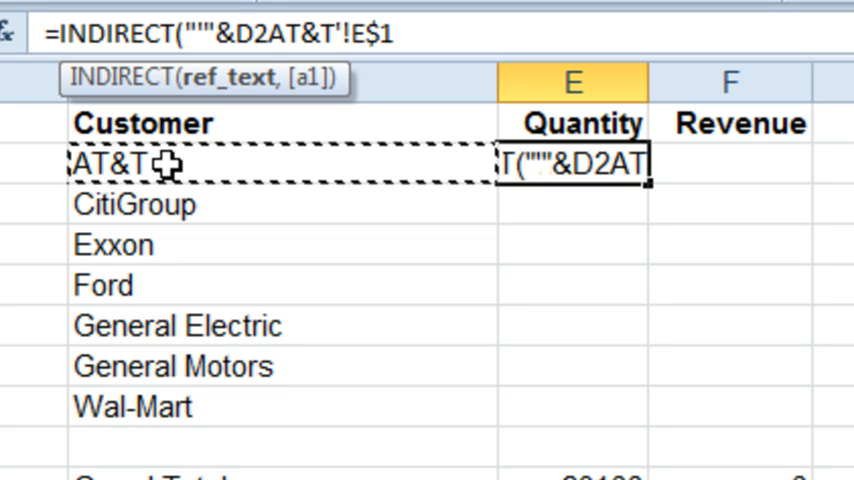
key(f4)
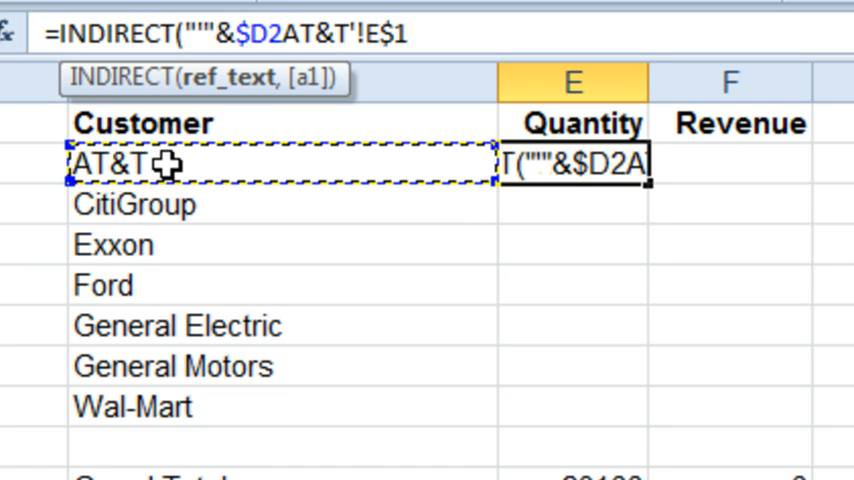
text(&)
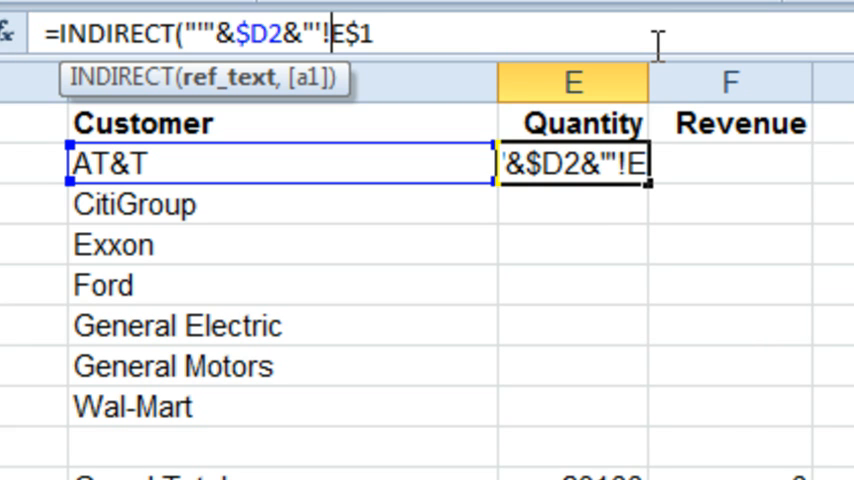
Add &MID("ABCDEFGH",COLUMN(),1) so the column letter follows the current column.
text(")
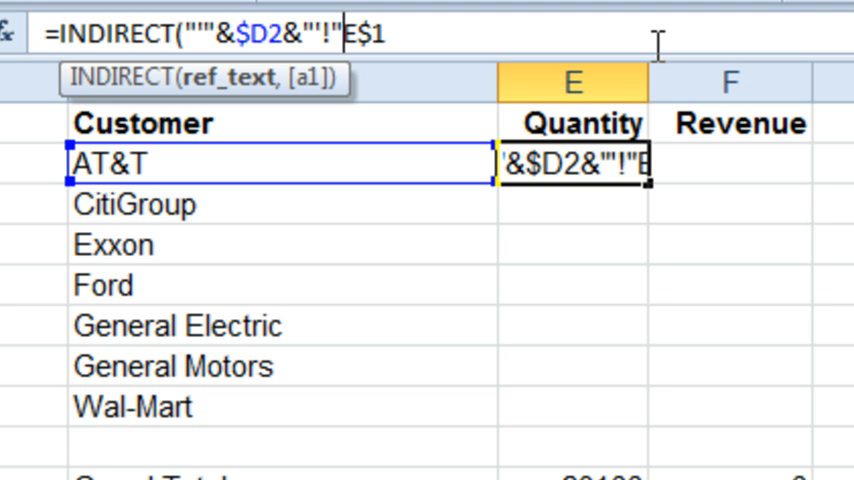
text(&)
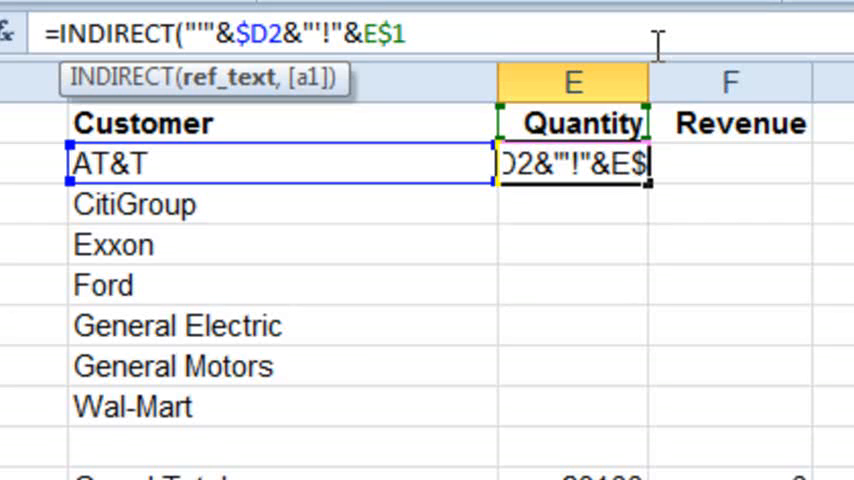
text(MIND()
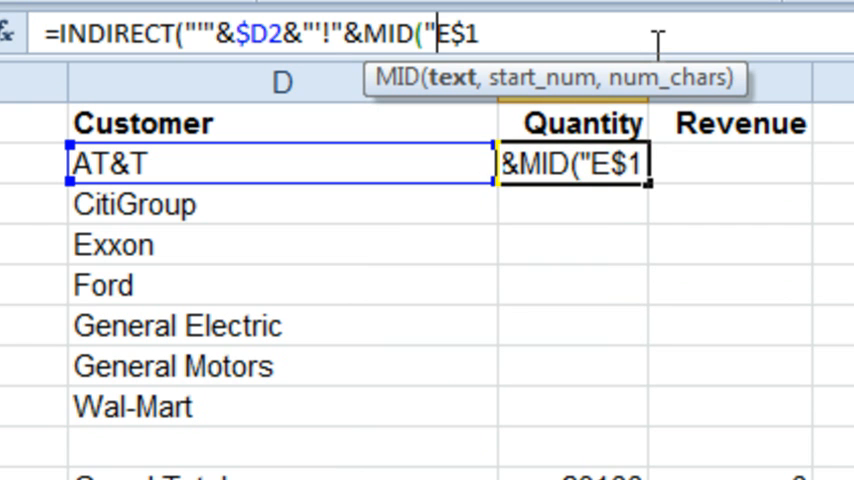
text(ABCDEFG)
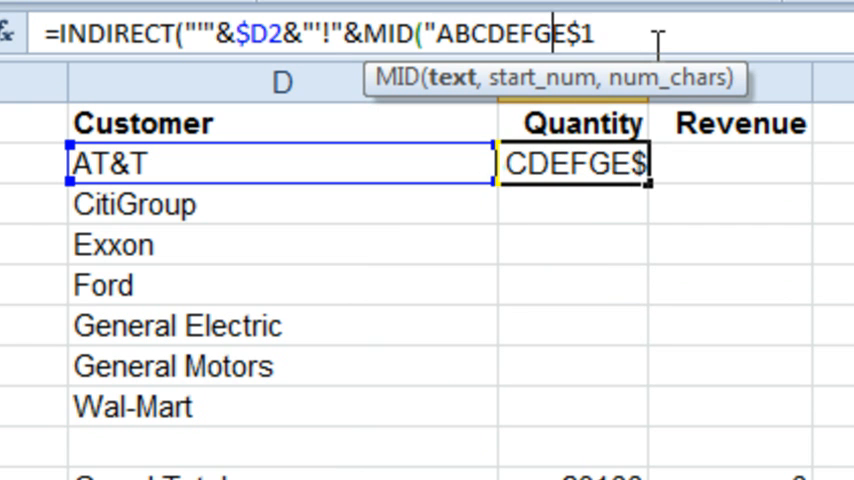
text(H")
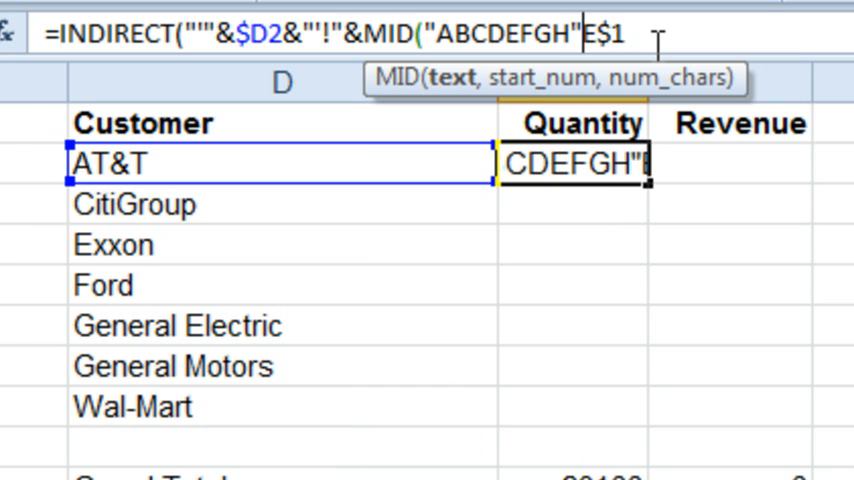
text(,C)
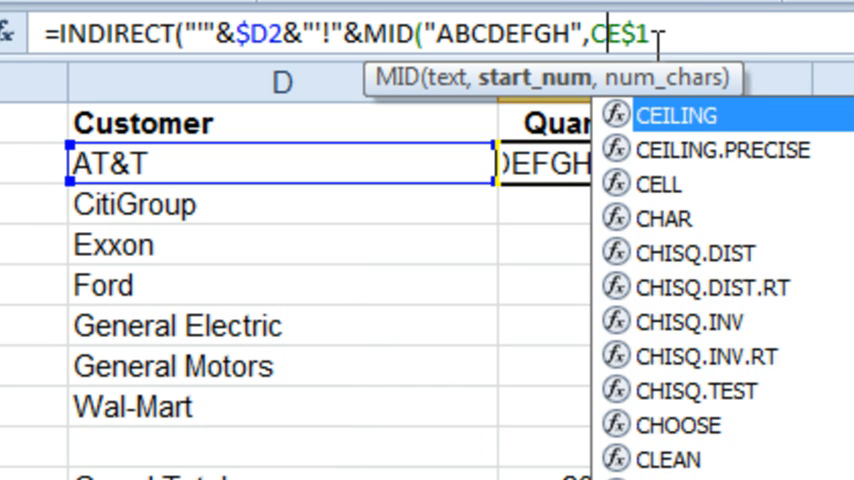
text(OLUMN())
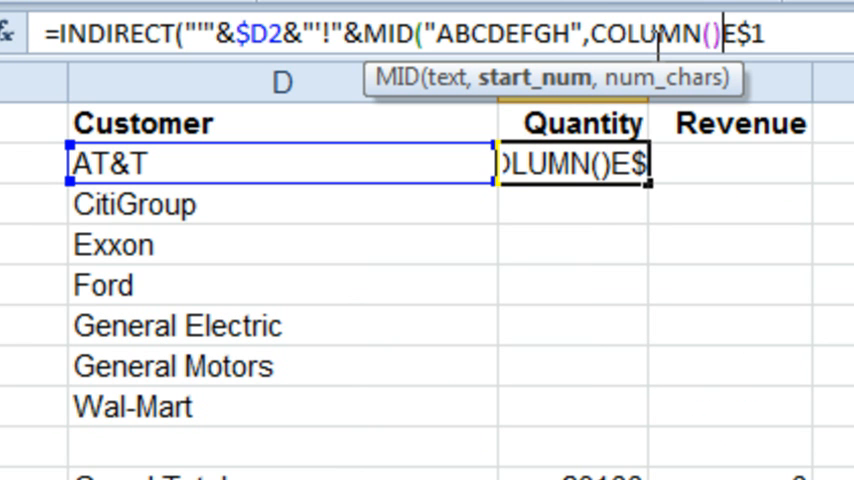
text(,1)
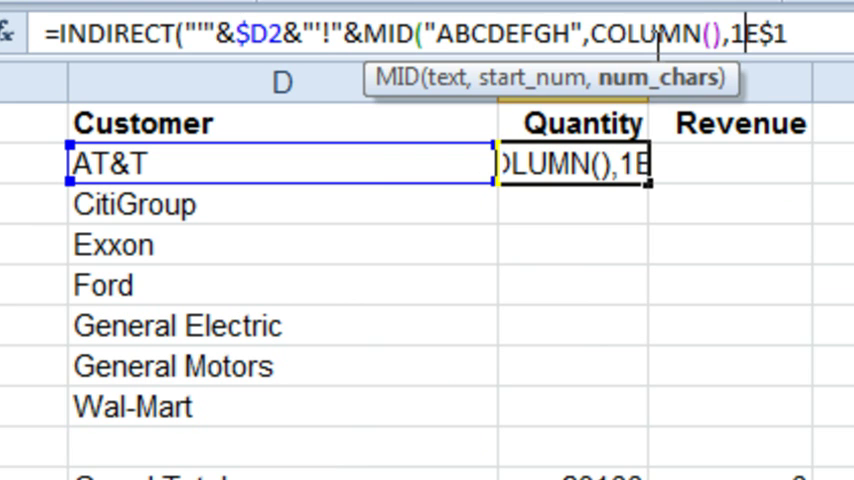
text())
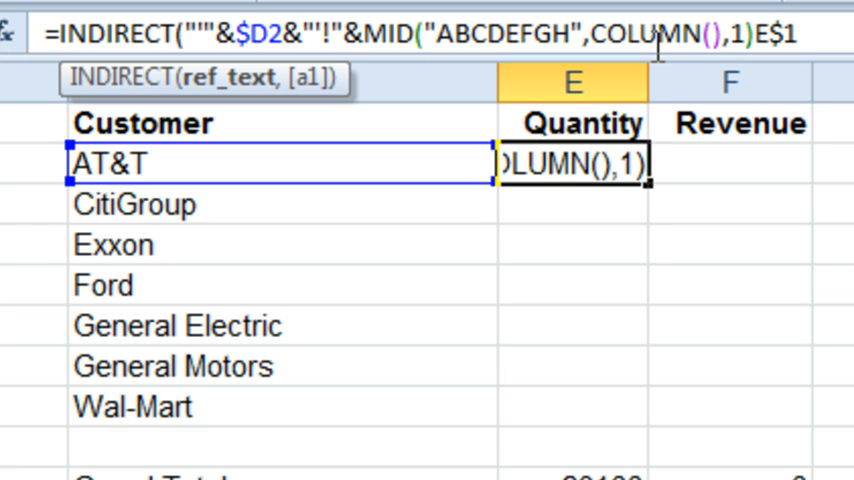
Finish with &"$1") giving =INDIRECT("'"&$D2&"'!"&MID("ABCDEFGH",COLUMN(),1)&"$1").
text(&")
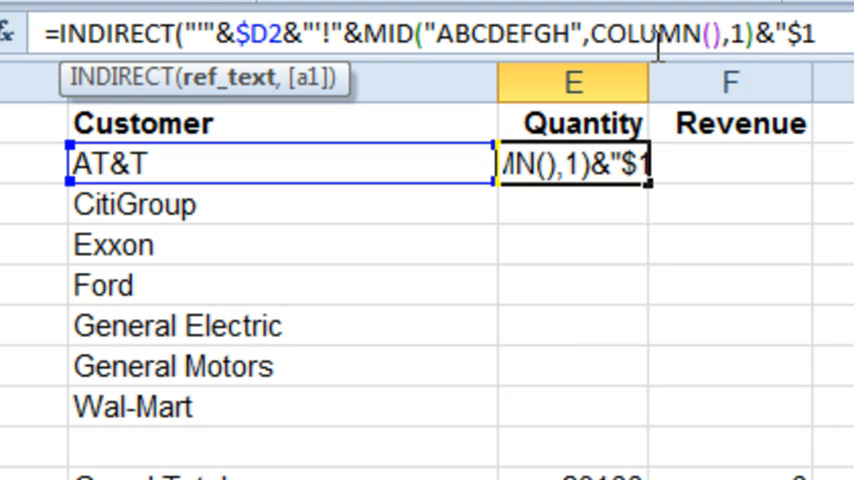
text(")
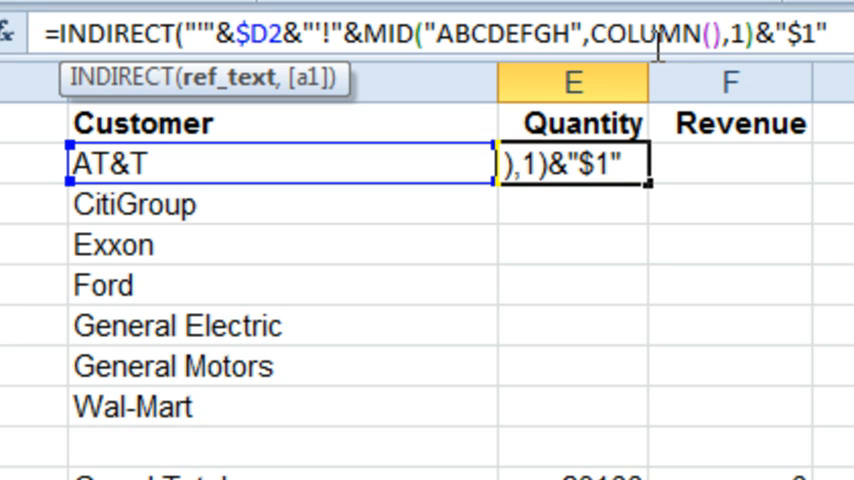
text())
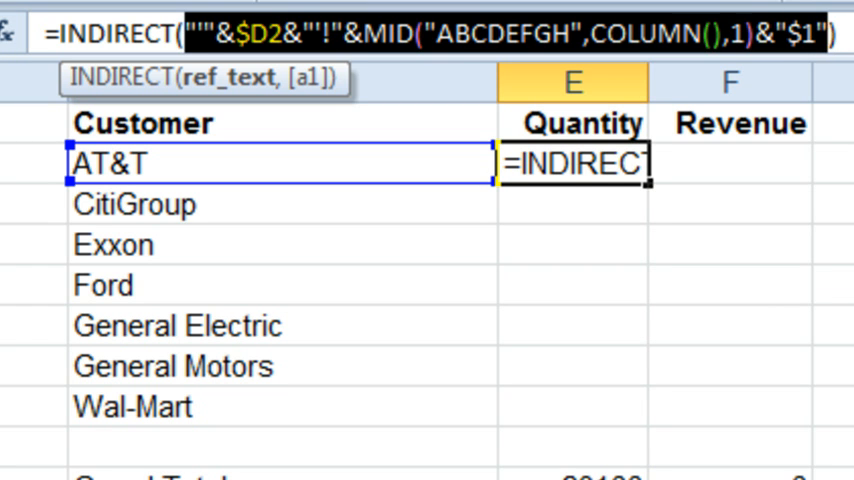
Preview with F9 the reference text the INDIRECT argument produces, 'AT&T'!E$1.
key(F9)
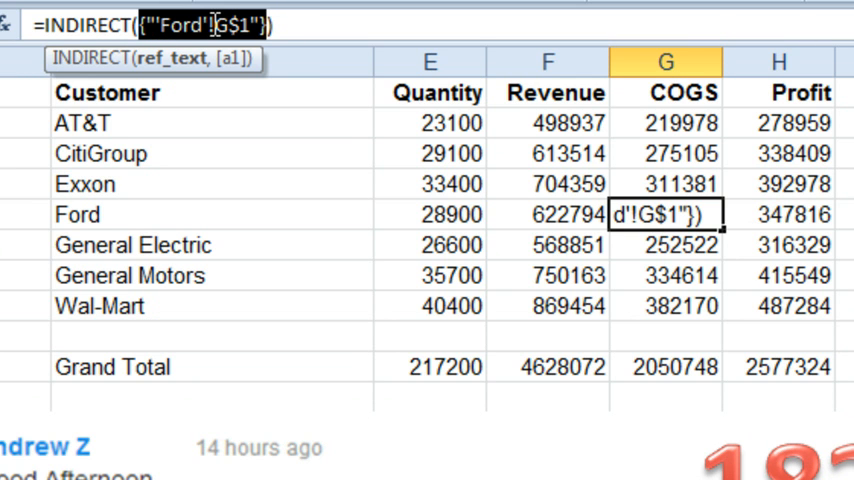
mouse_move(384, 137)
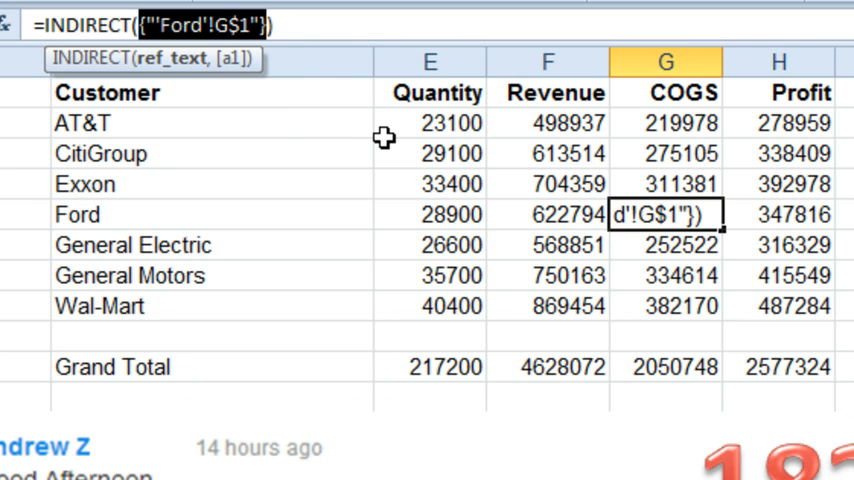
mouse_move(405, 173)
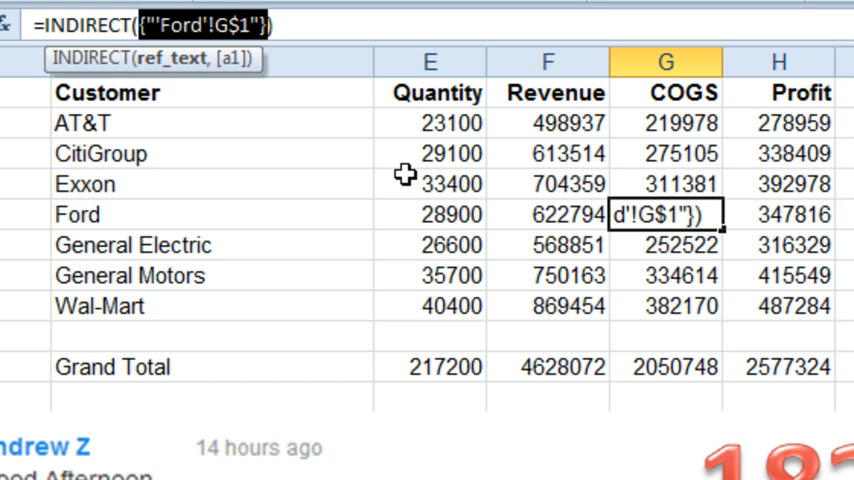
mouse_move(381, 152)
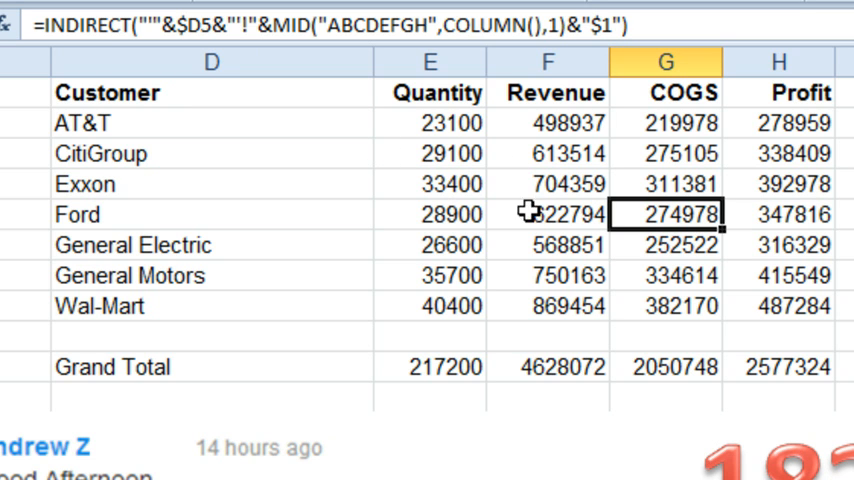
click(430, 122)
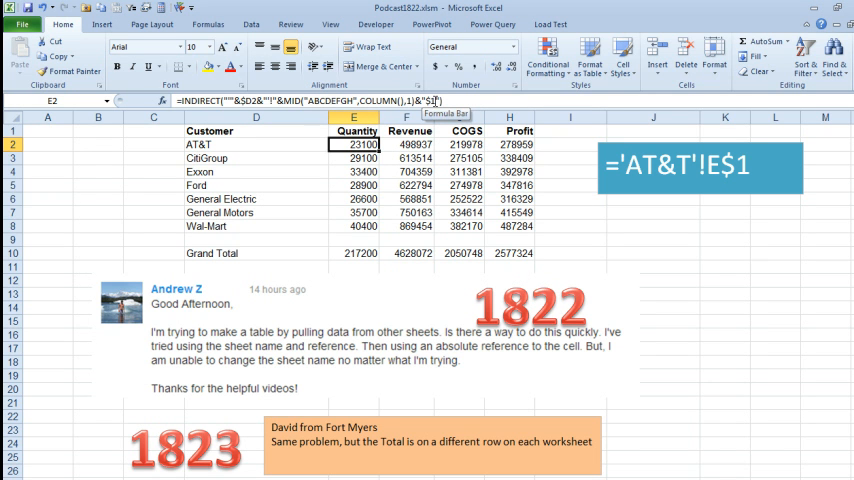
mouse_move(310, 134)
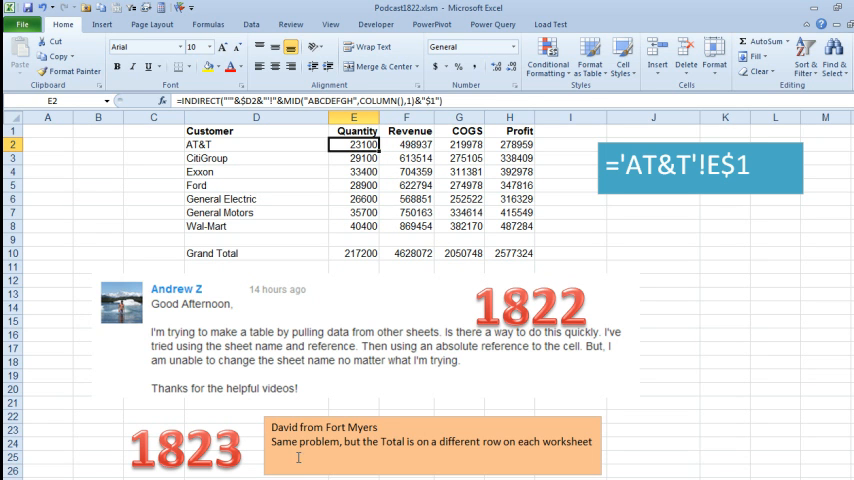
mouse_move(380, 357)
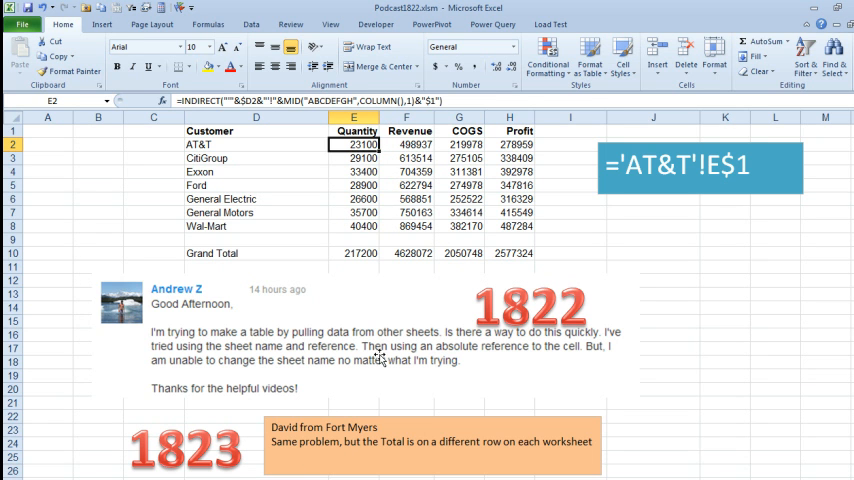